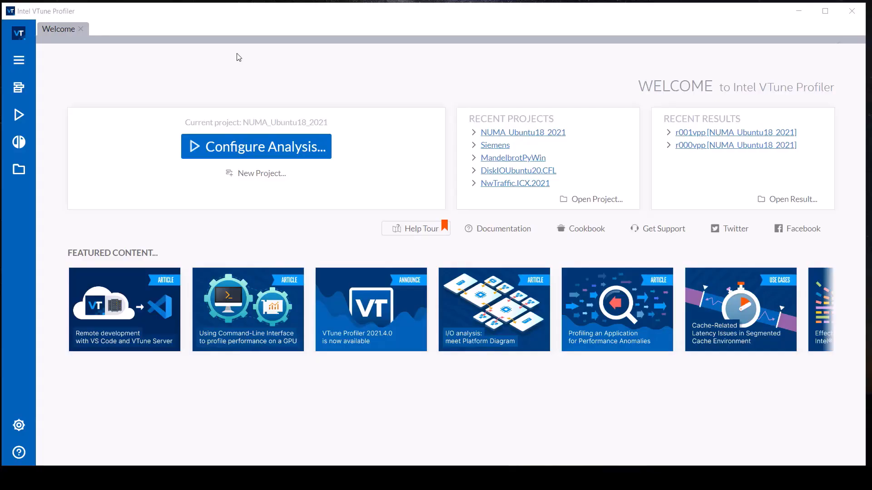
mouse_move(256, 146)
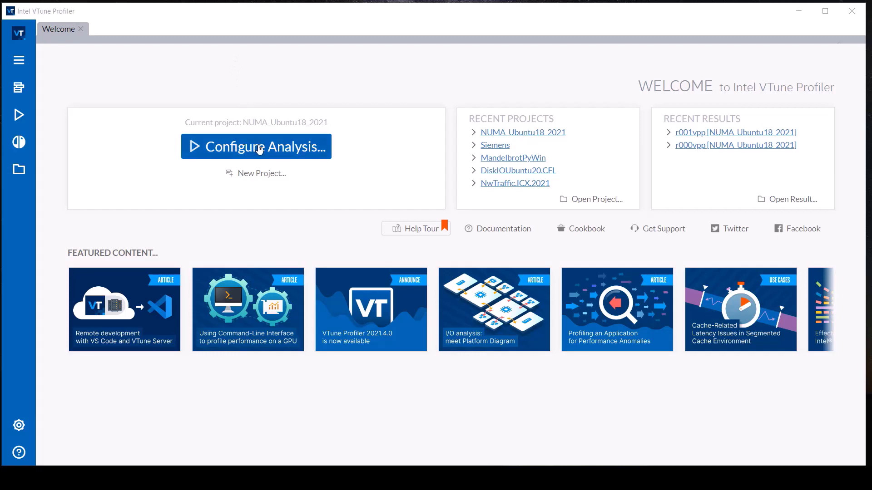
Choose Platform Profiler from Platform Analyses as the analysis type for binary_search_gpp.
left_click(255, 146)
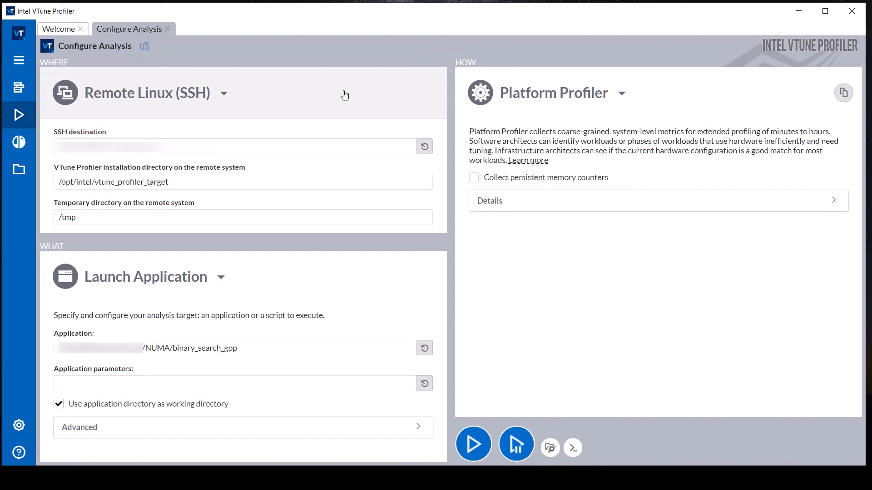
mouse_move(634, 106)
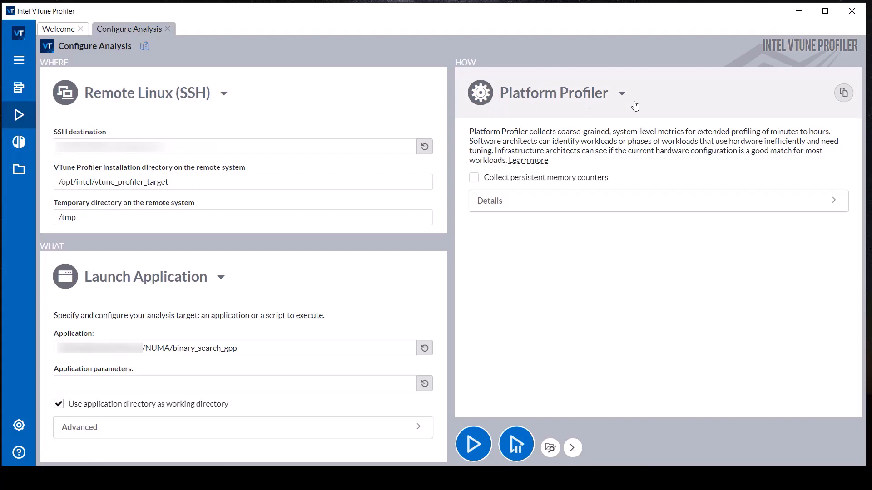
left_click(621, 93)
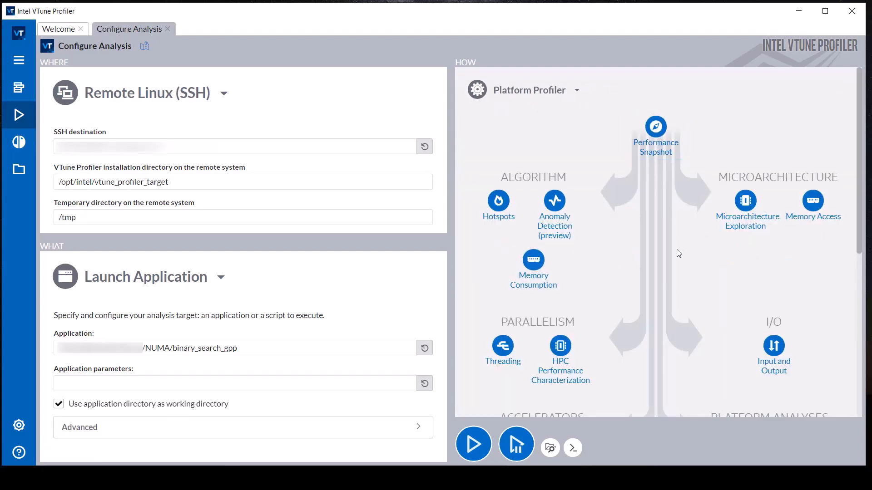
scroll("down", 3)
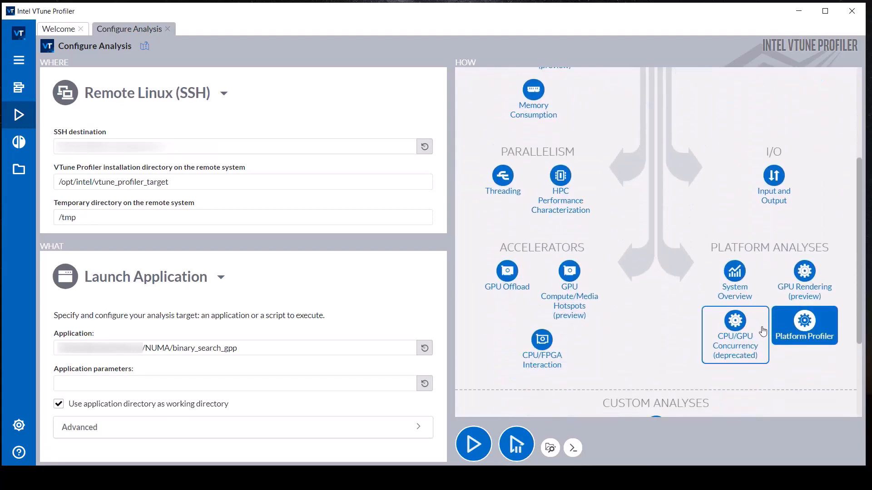
mouse_move(804, 327)
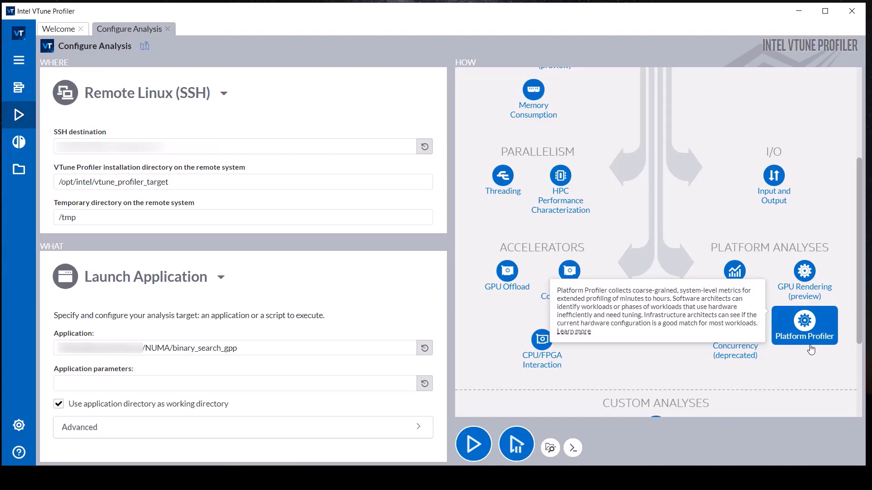
left_click(803, 325)
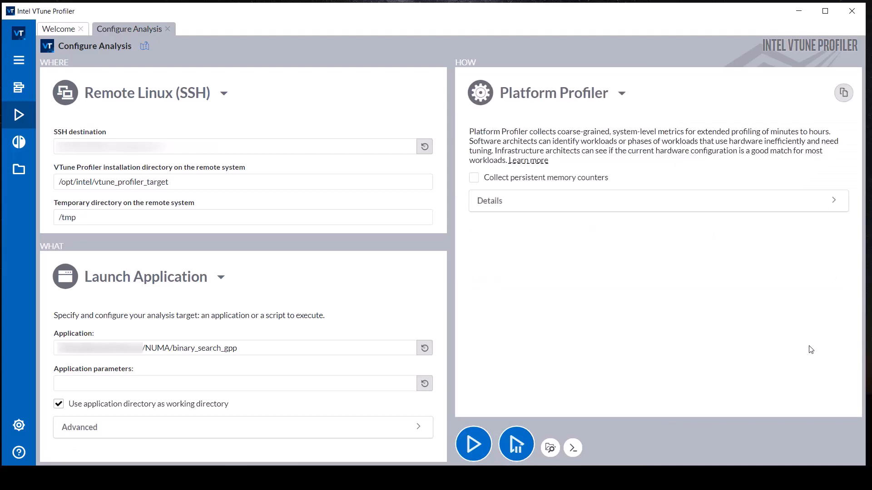
mouse_move(496, 364)
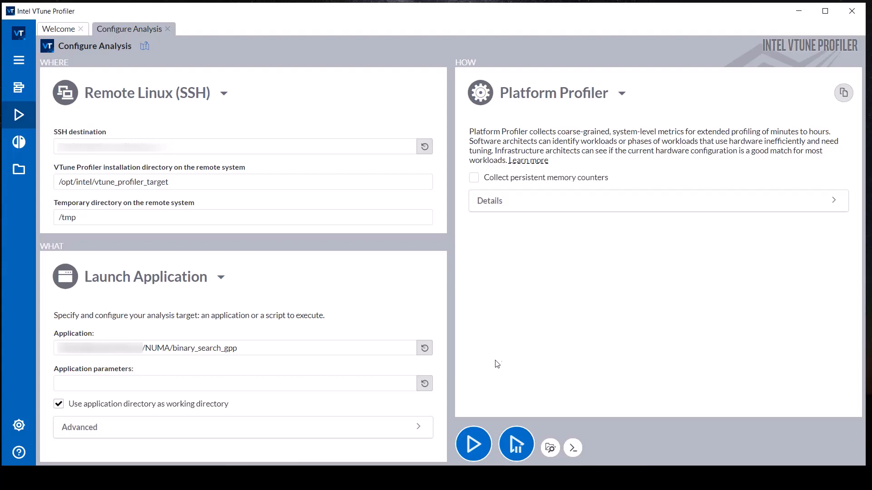
Start the Platform Profiler collection on the remote Linux machine.
left_click(473, 443)
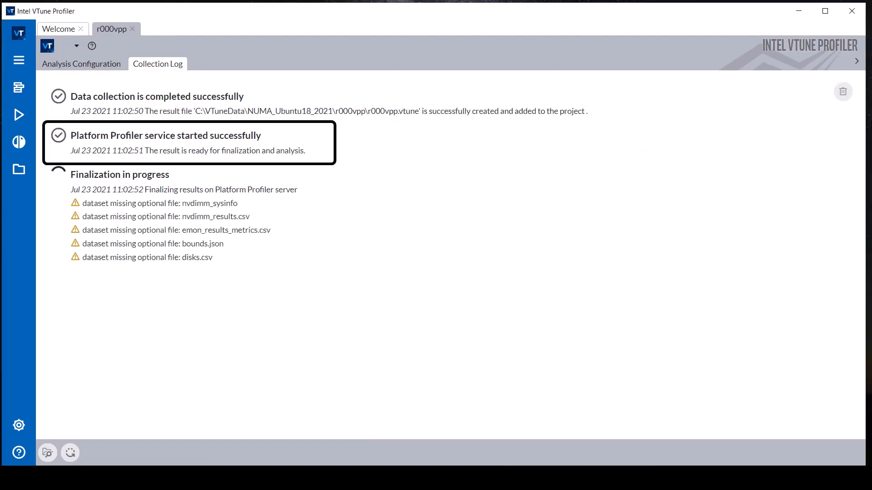
Open the Platform Profiler results, preview the Socket view, then return to Overview.
left_click(224, 64)
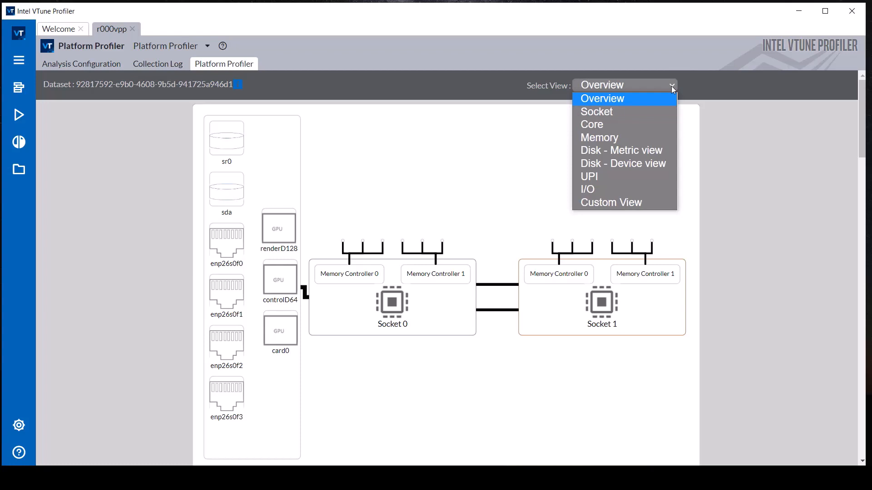
left_click(596, 112)
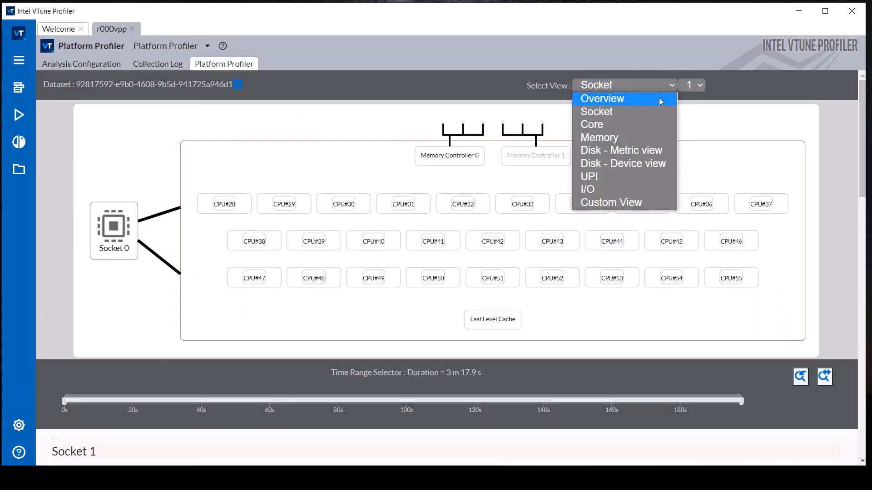
left_click(601, 99)
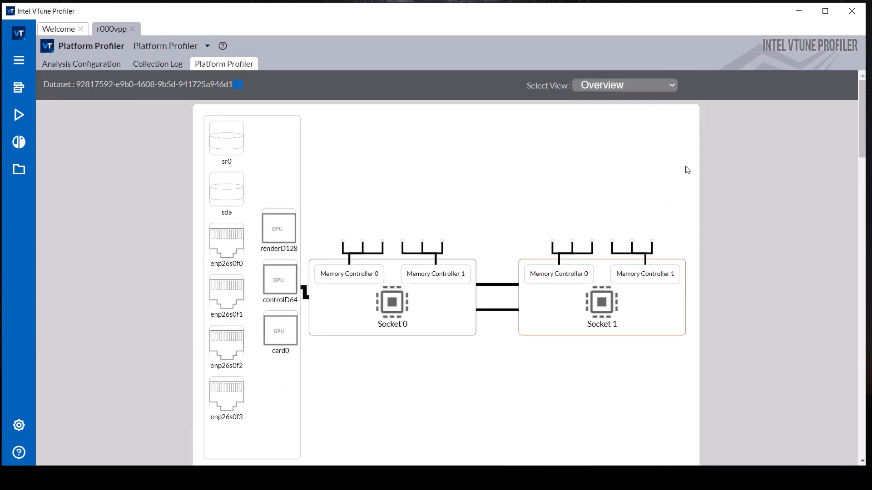
mouse_move(558, 274)
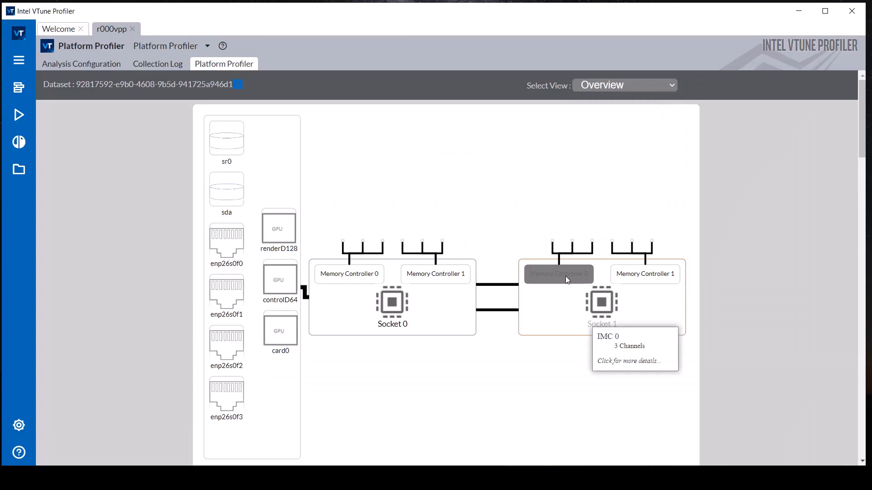
mouse_move(552, 313)
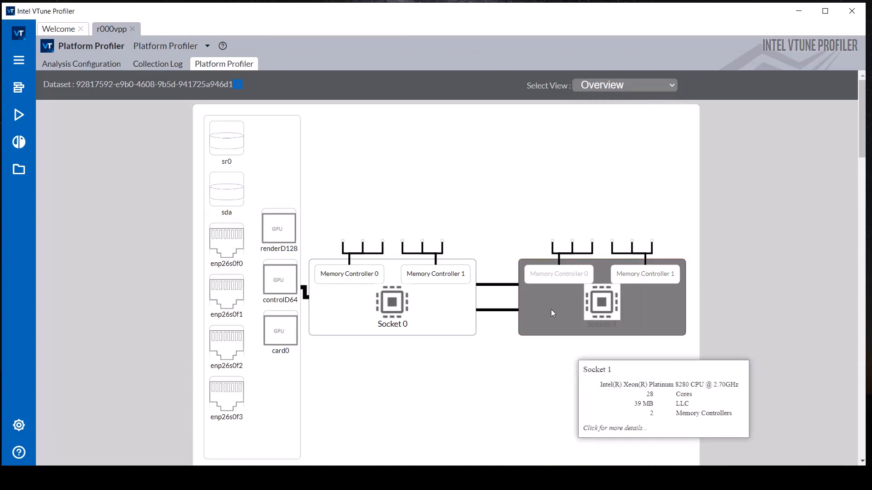
Scroll to the NUMA analysis chart showing about 76% local, 24% remote access.
scroll("down", 3)
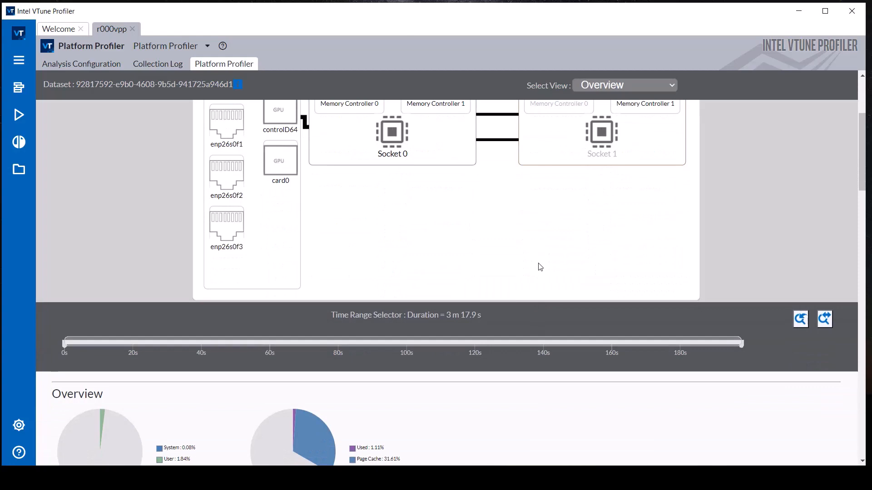
mouse_move(65, 342)
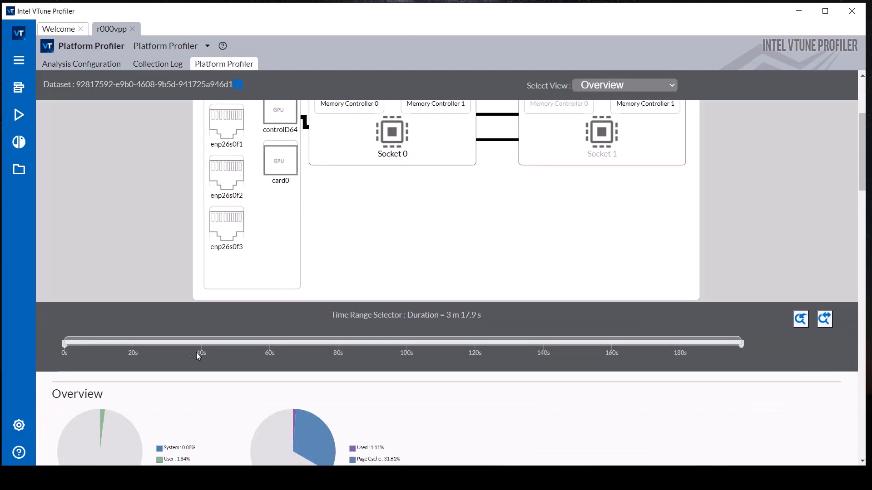
scroll("down", 3)
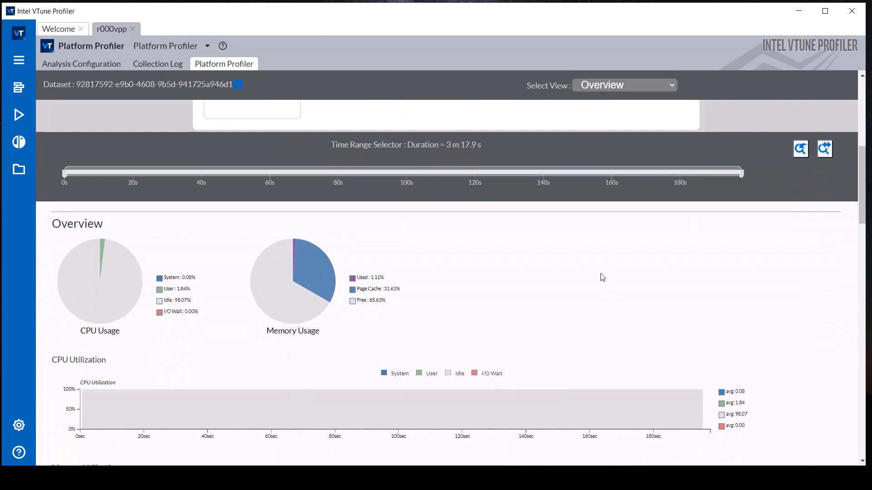
mouse_move(829, 246)
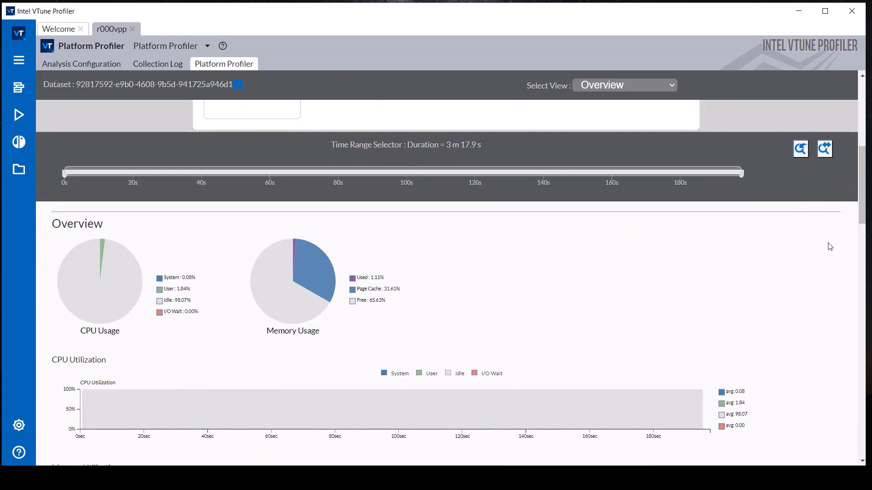
scroll("down", 3)
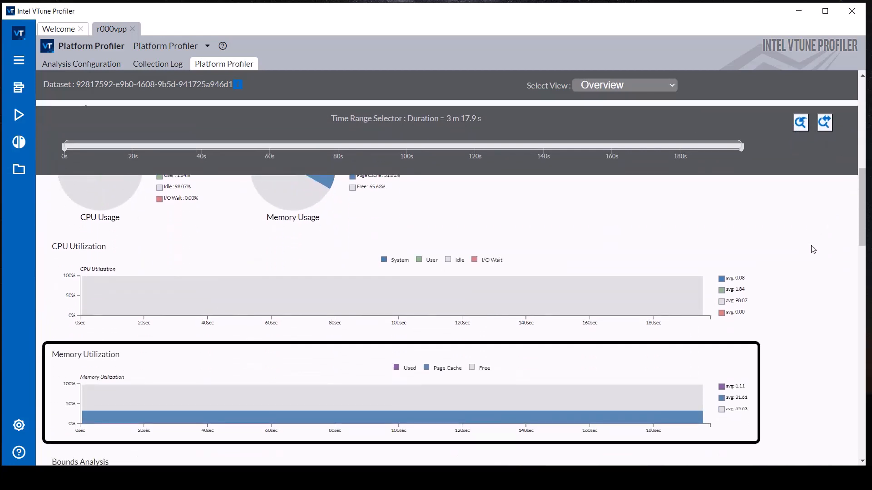
scroll("down", 3)
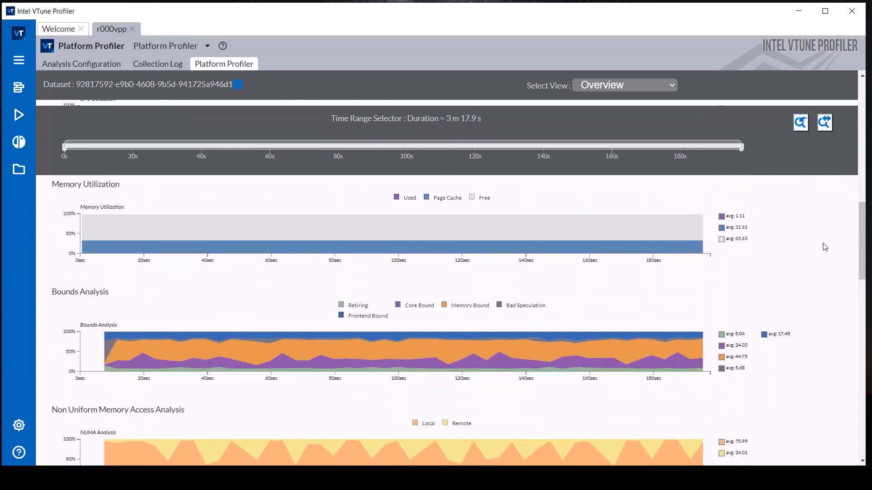
scroll("down", 3)
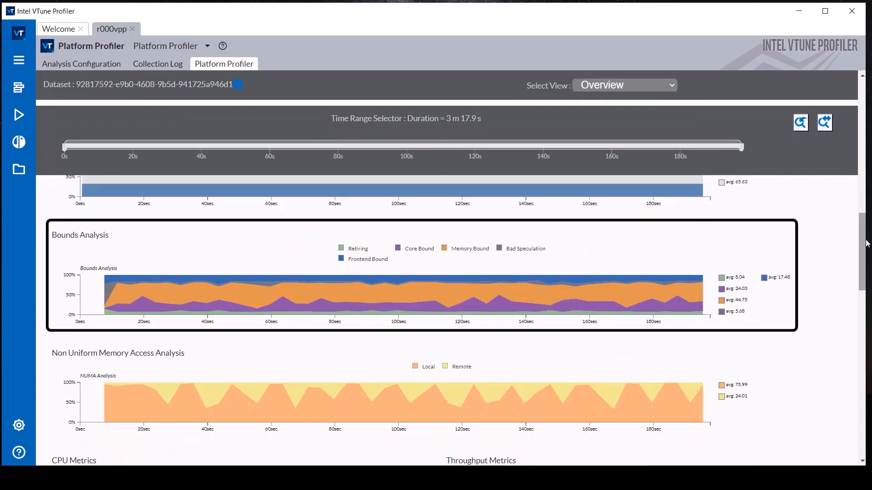
scroll("down", 3)
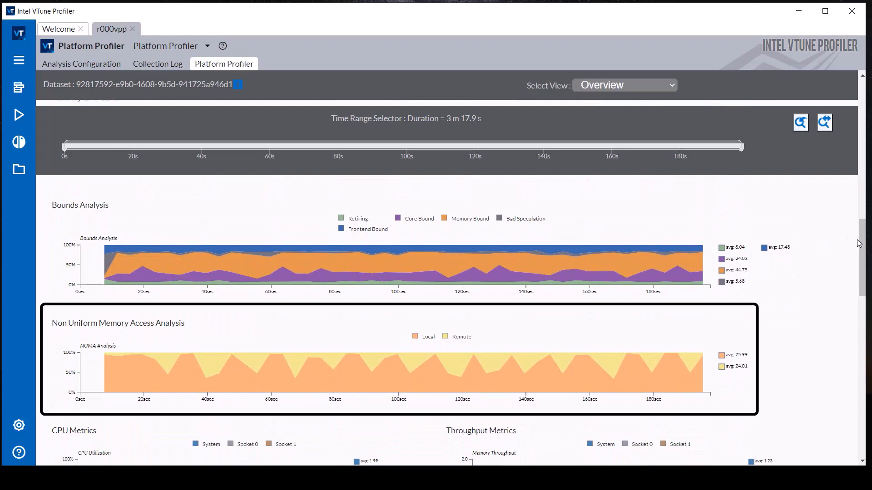
mouse_move(476, 345)
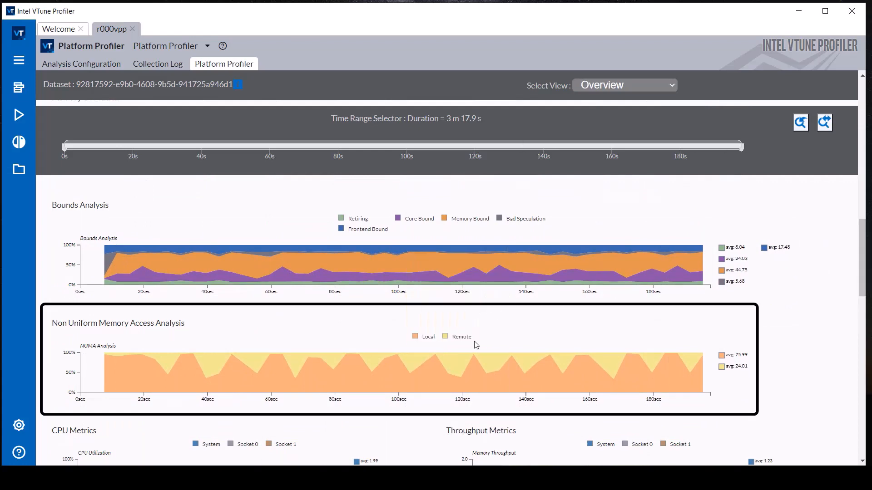
mouse_move(459, 369)
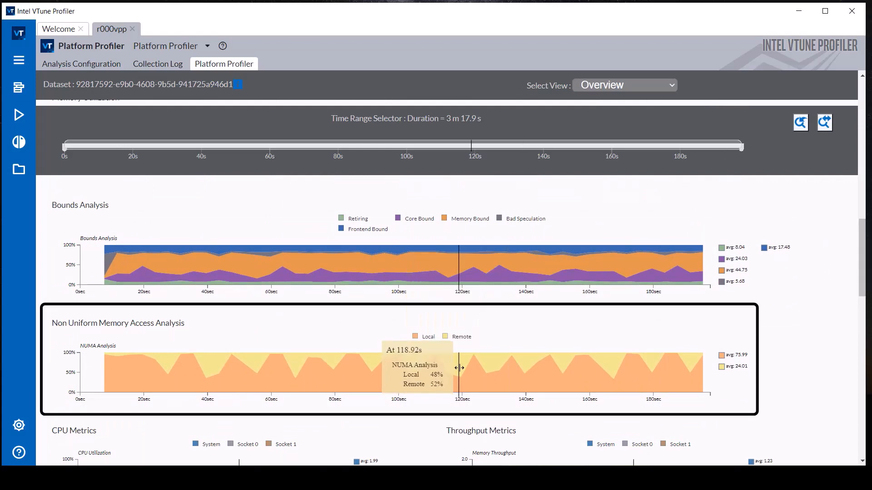
mouse_move(867, 252)
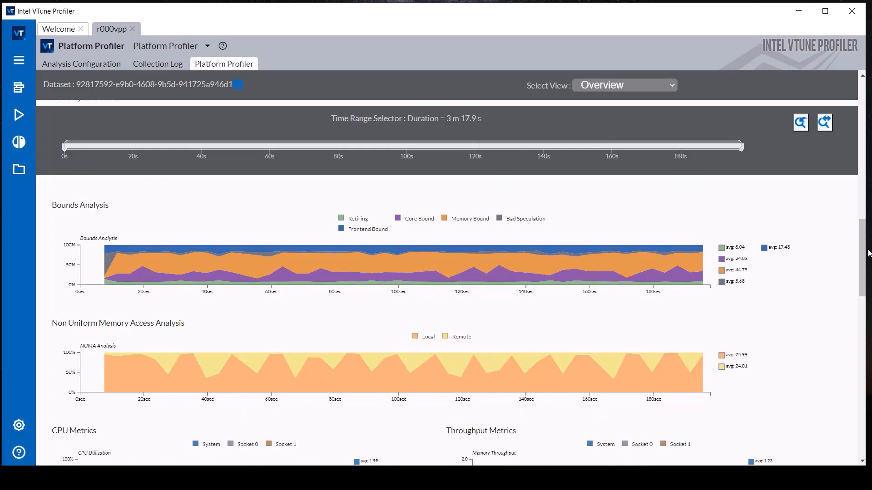
Scroll to CPU Metrics and the per-socket UPI Data Transmit Throughput chart.
scroll("down", 3)
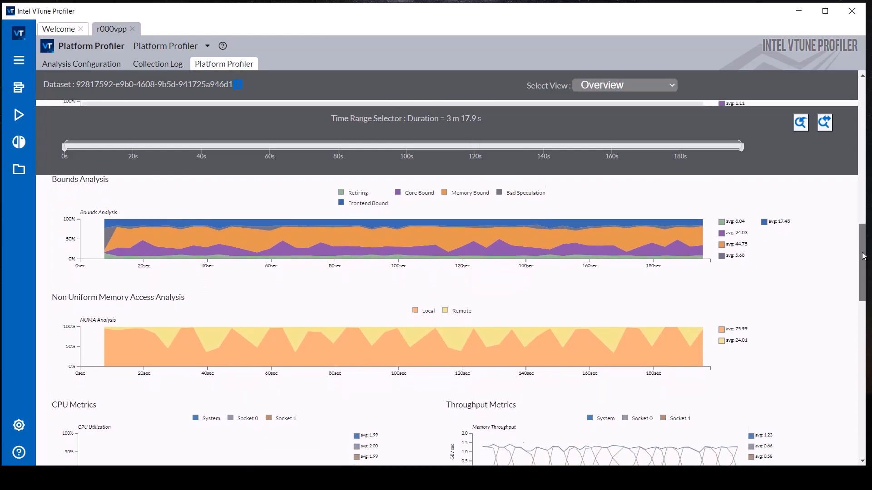
scroll("down", 3)
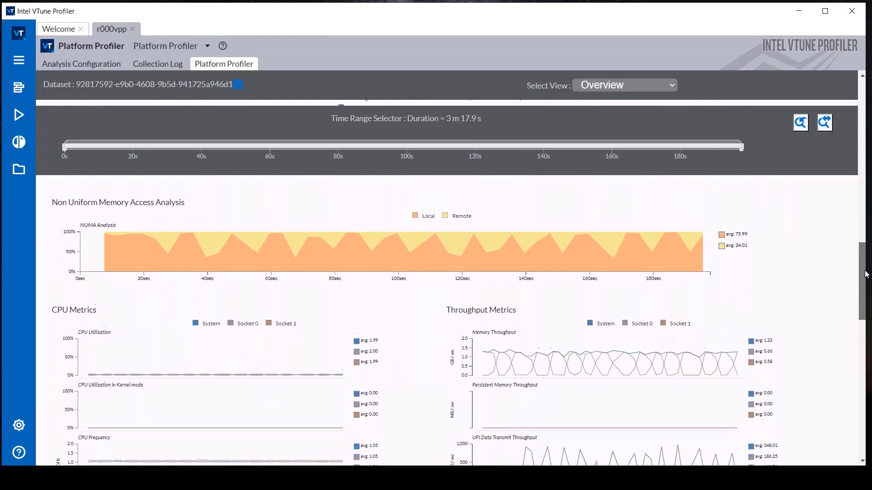
scroll("down", 3)
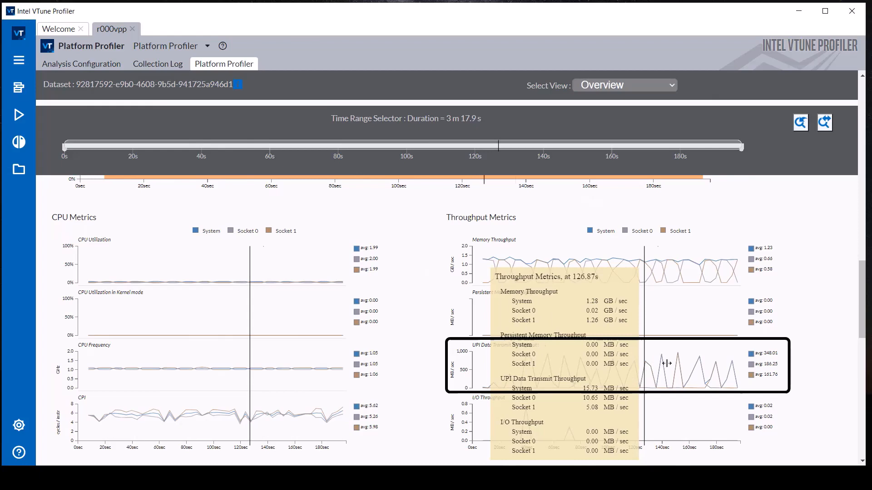
mouse_move(827, 356)
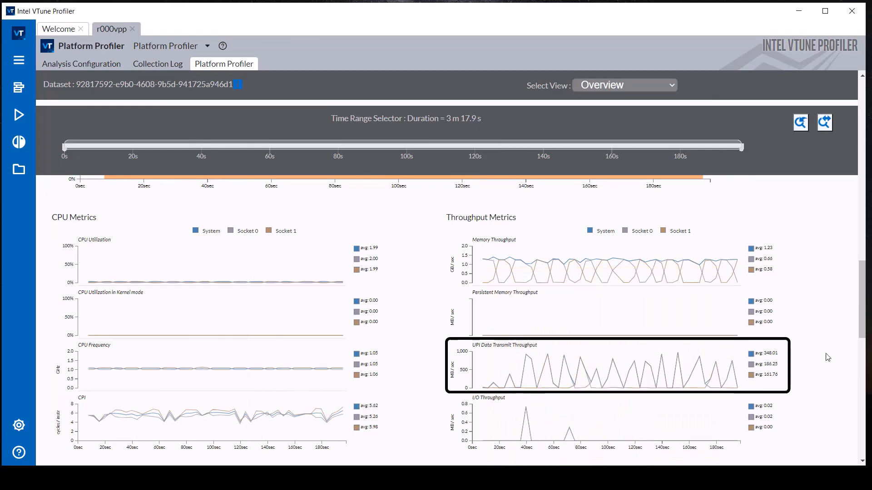
mouse_move(816, 355)
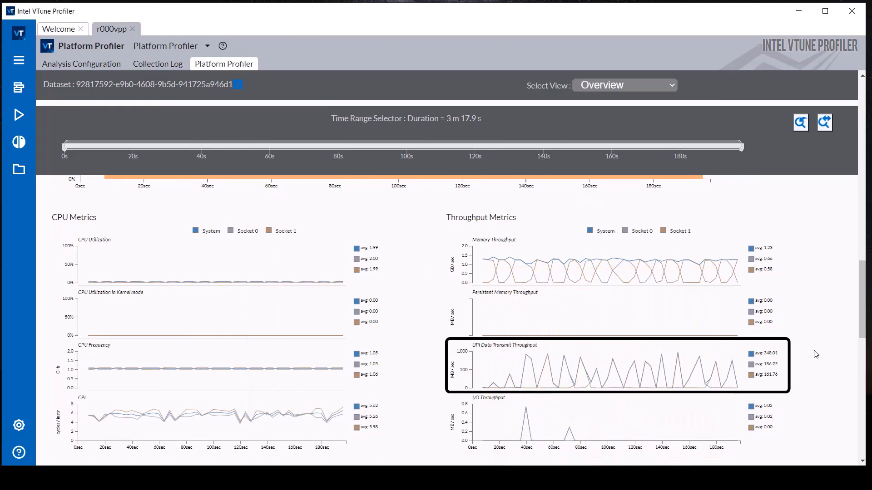
Scroll past Power Metrics and Network Throughput down to Disk Overview.
scroll("down", 3)
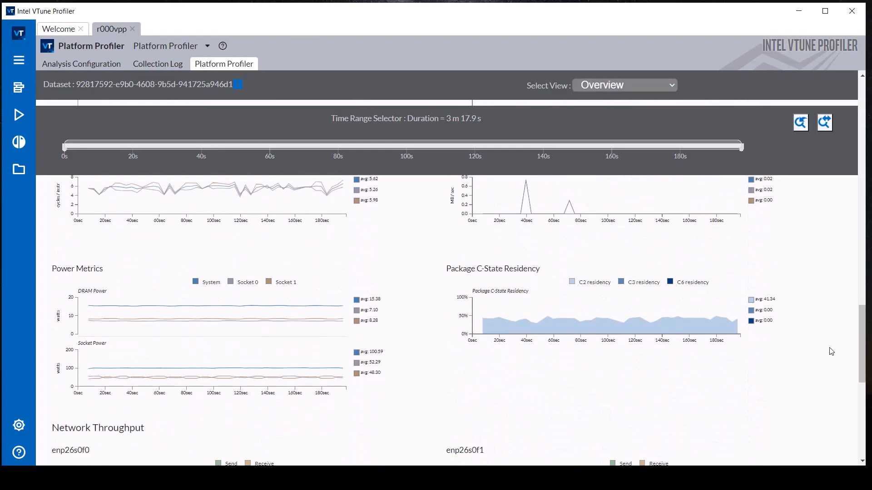
scroll("down", 3)
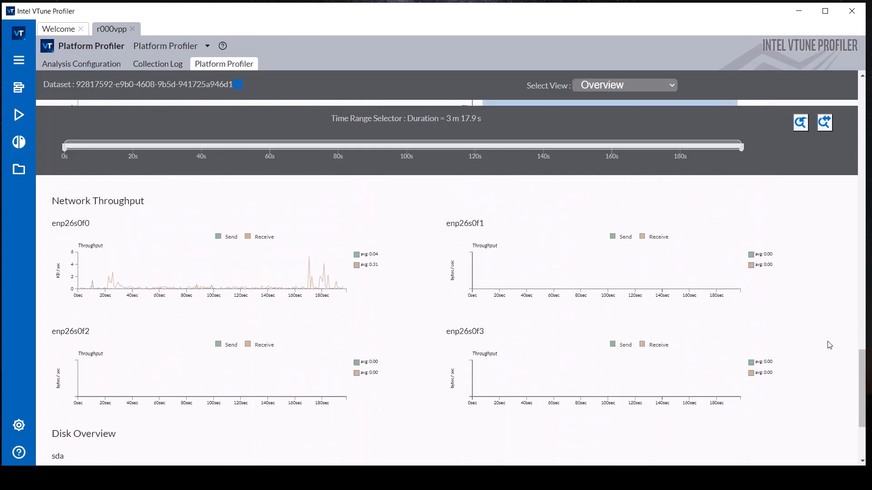
scroll("down", 3)
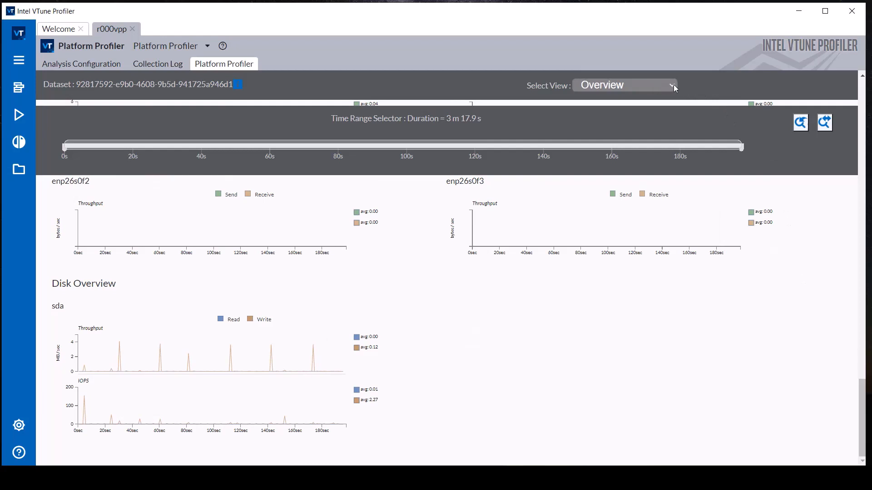
mouse_move(656, 141)
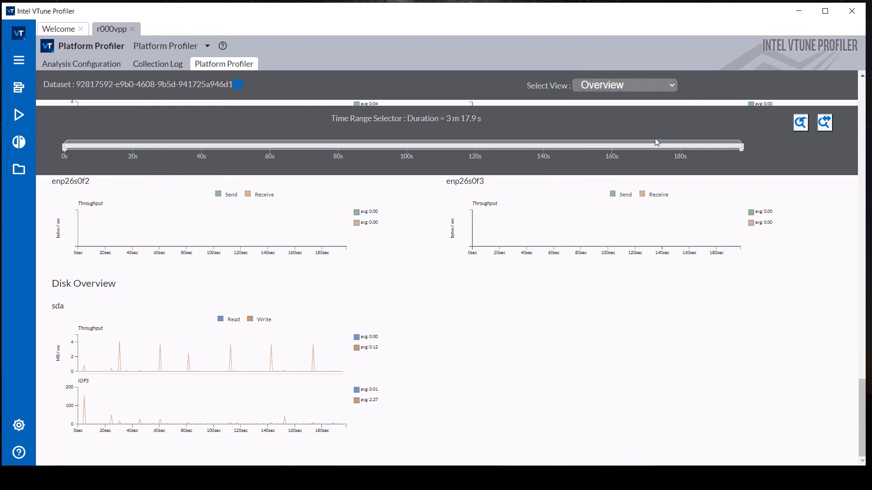
Review Socket 0/1 NUMA Analysis and DRAM Traffic charts in the Memory view.
left_click(624, 84)
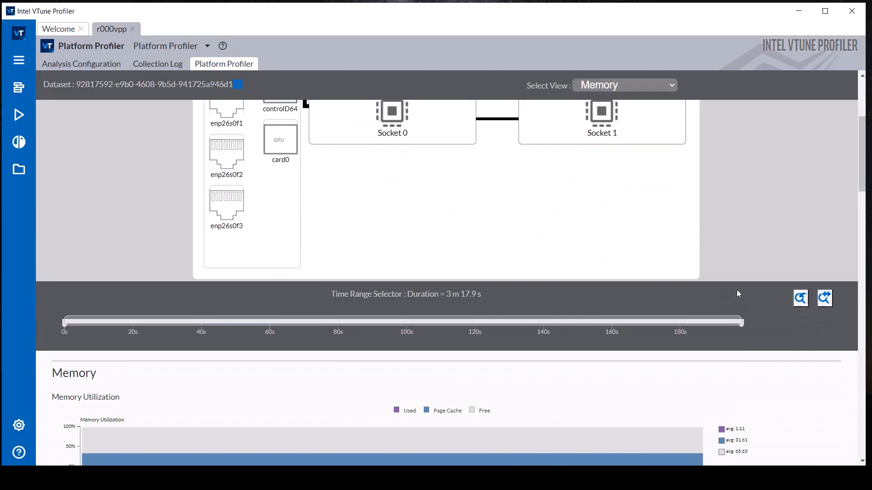
scroll("down", 3)
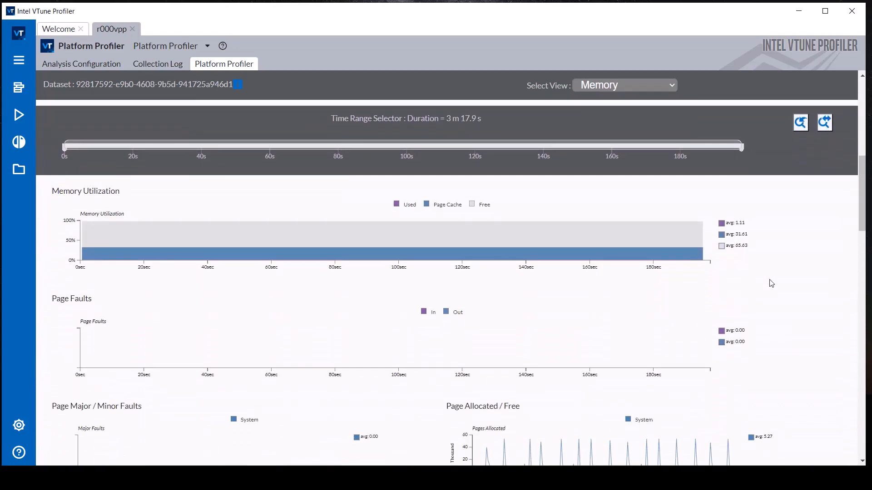
scroll("down", 3)
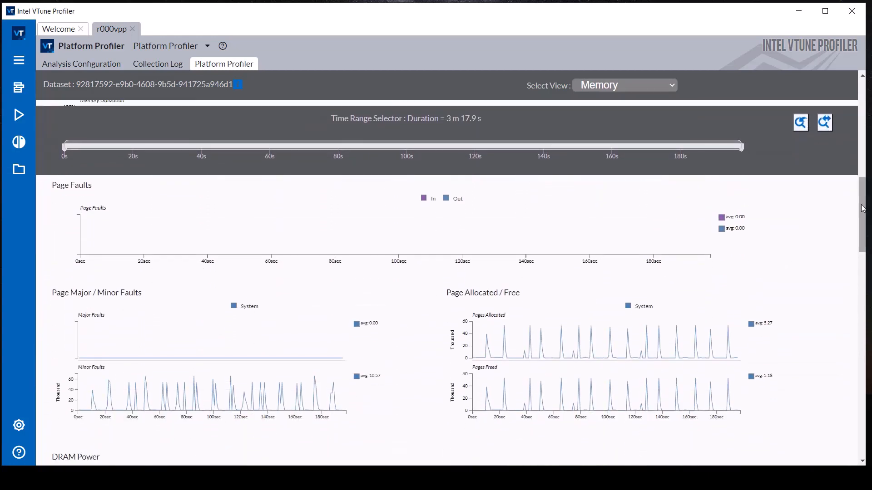
scroll("down", 3)
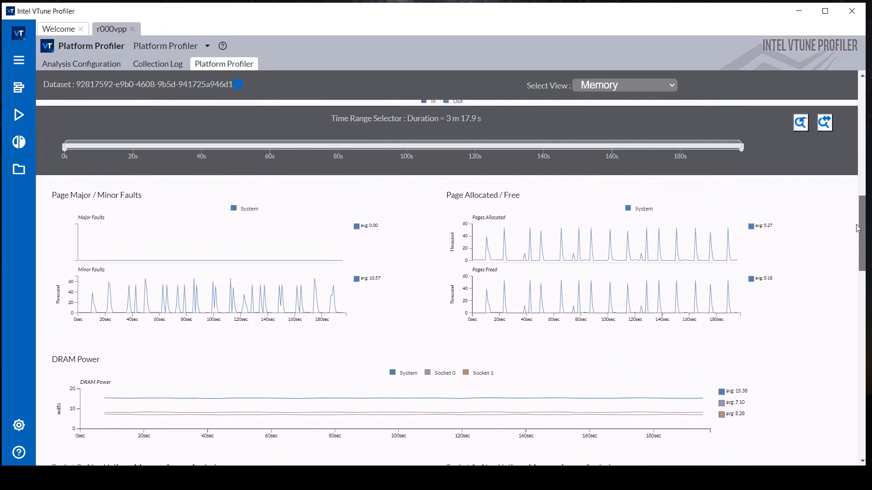
scroll("down", 3)
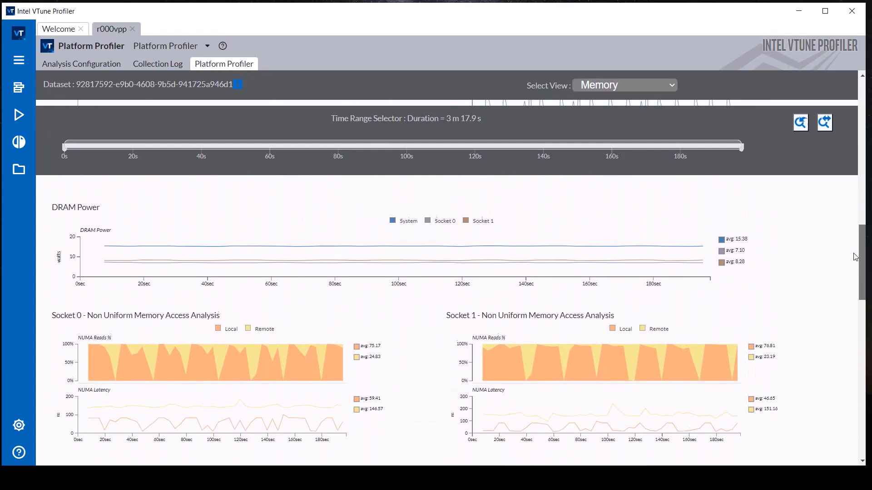
scroll("down", 3)
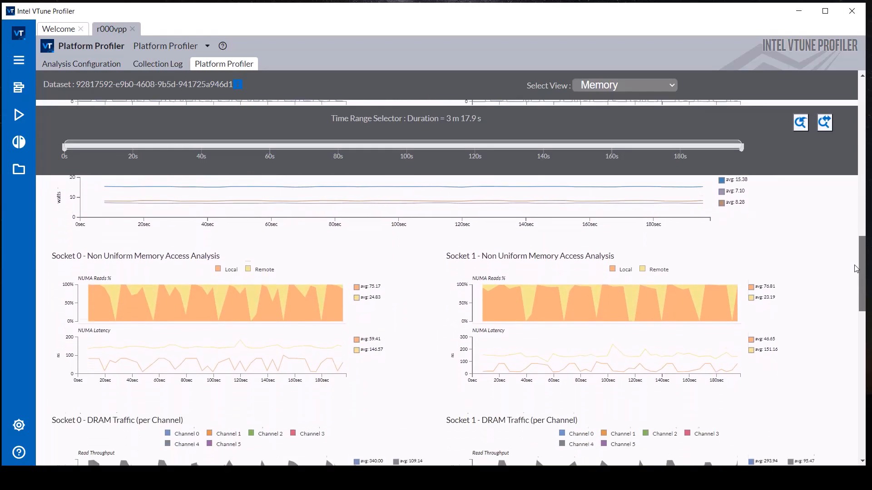
scroll("down", 3)
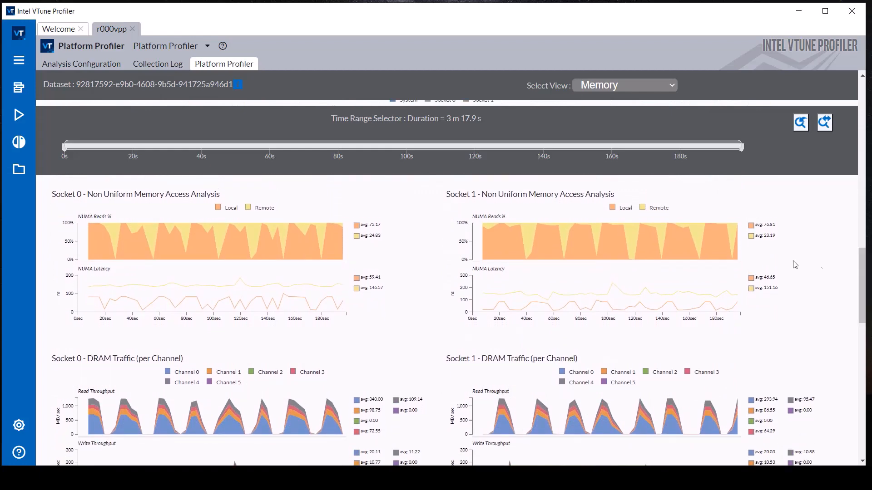
mouse_move(632, 244)
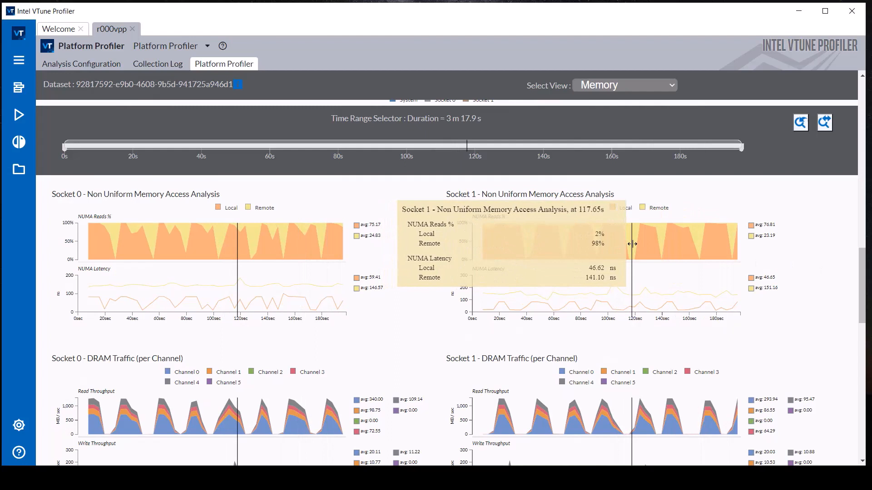
mouse_move(631, 243)
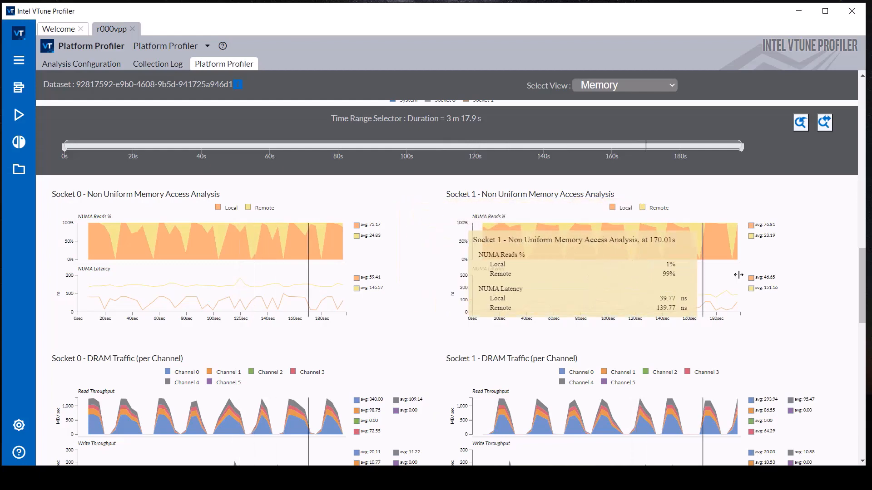
left_click(18, 115)
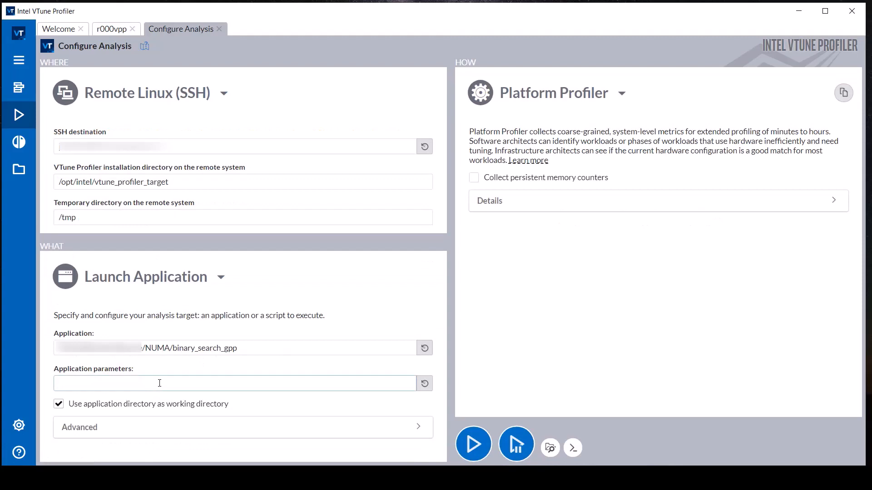
Set application parameter -0 and start the second Platform Profiler collection.
type("-0")
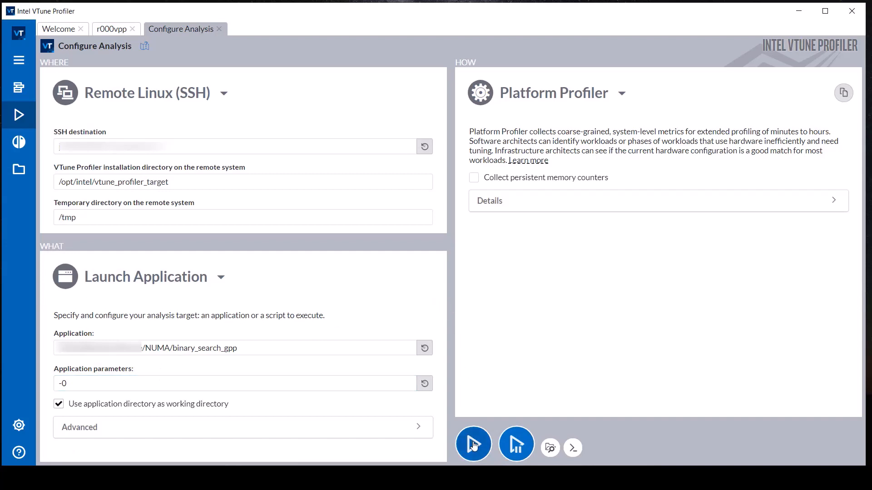
left_click(473, 444)
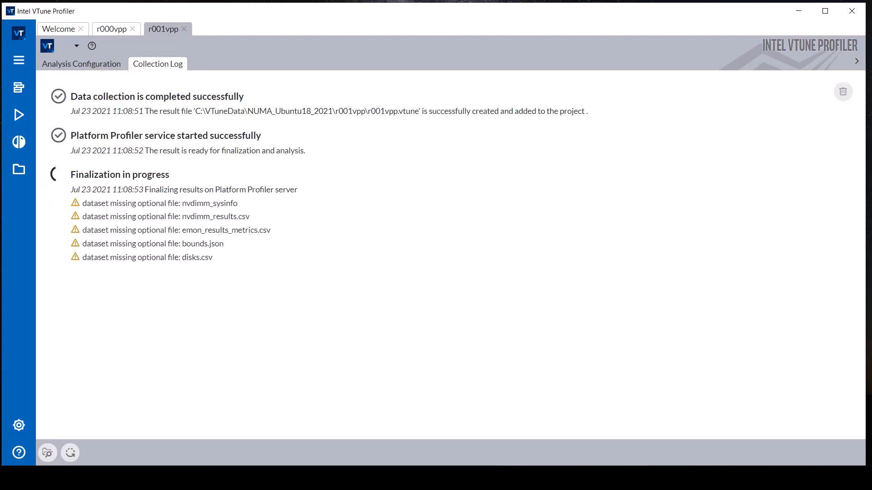
Open the r001vpp Platform Profiler results on the Socket 0/1 Overview.
left_click(223, 64)
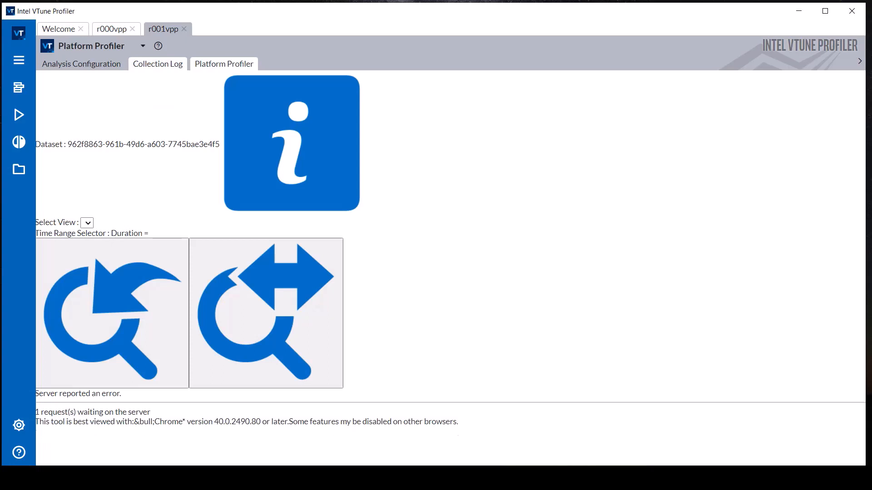
left_click(223, 64)
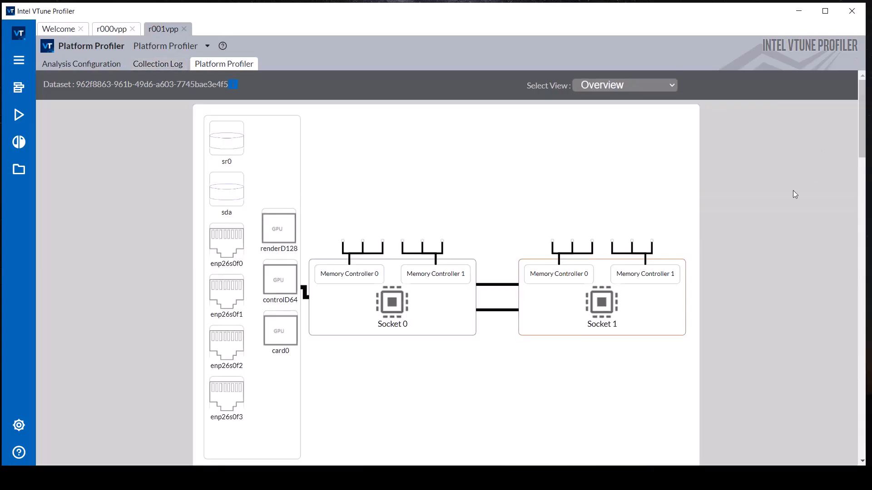
scroll("down", 3)
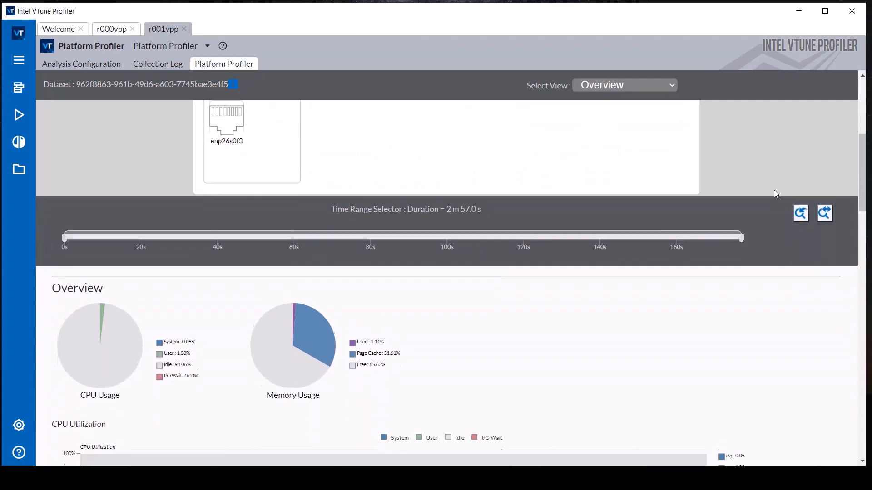
scroll("down", 3)
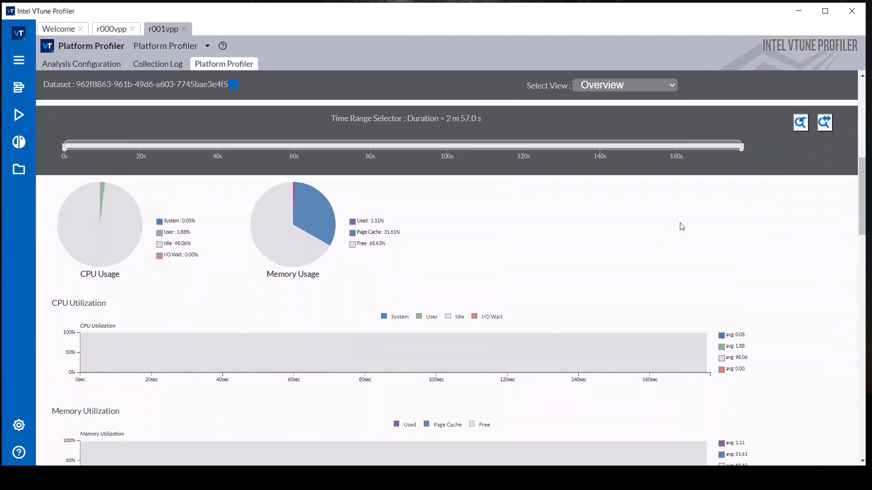
scroll("down", 3)
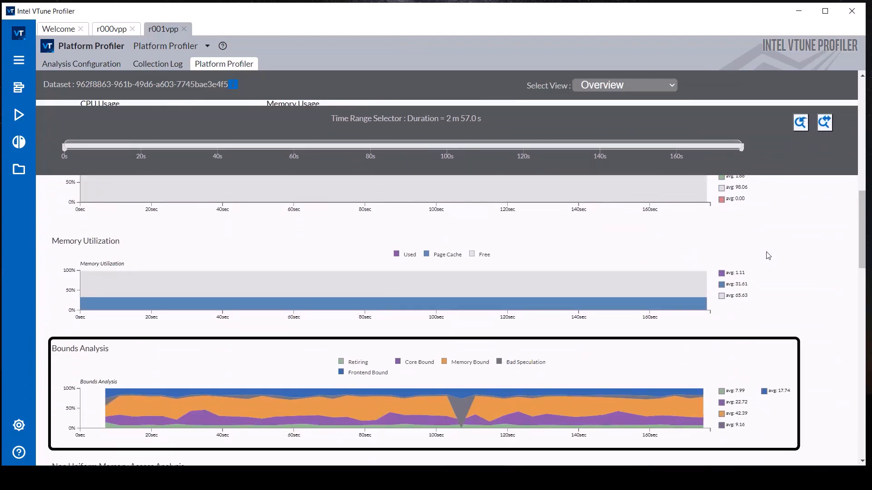
scroll("down", 3)
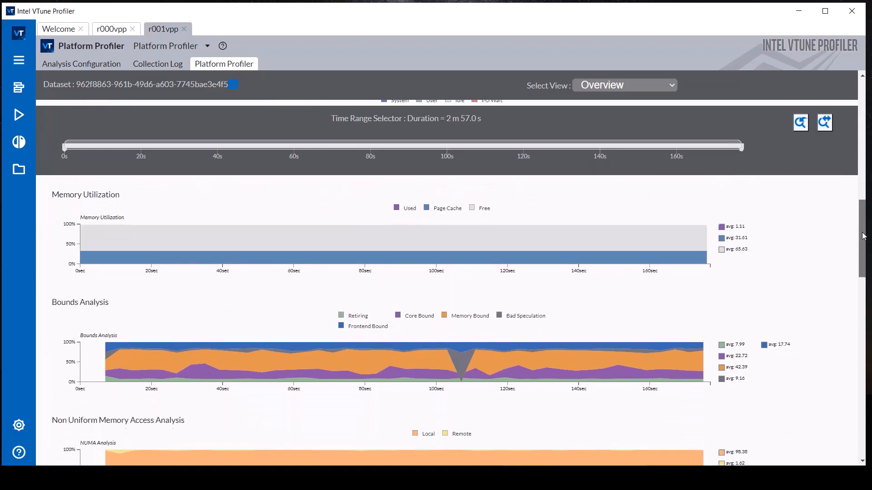
scroll("down", 3)
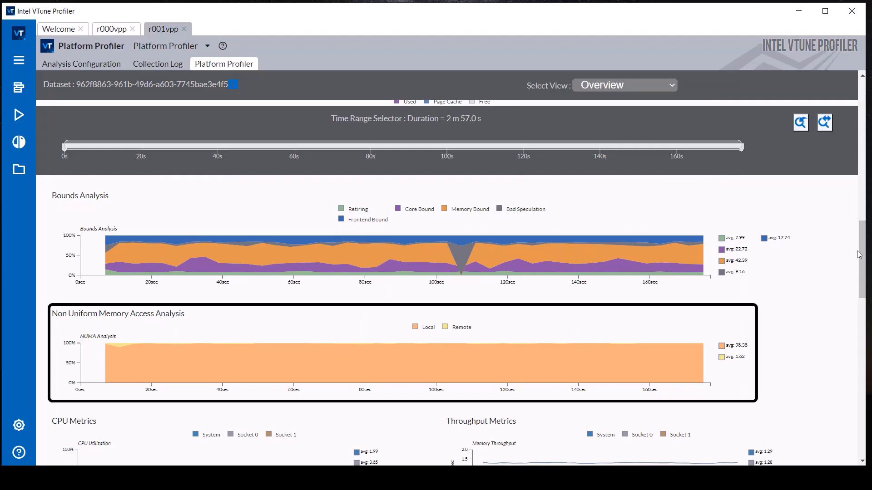
mouse_move(471, 363)
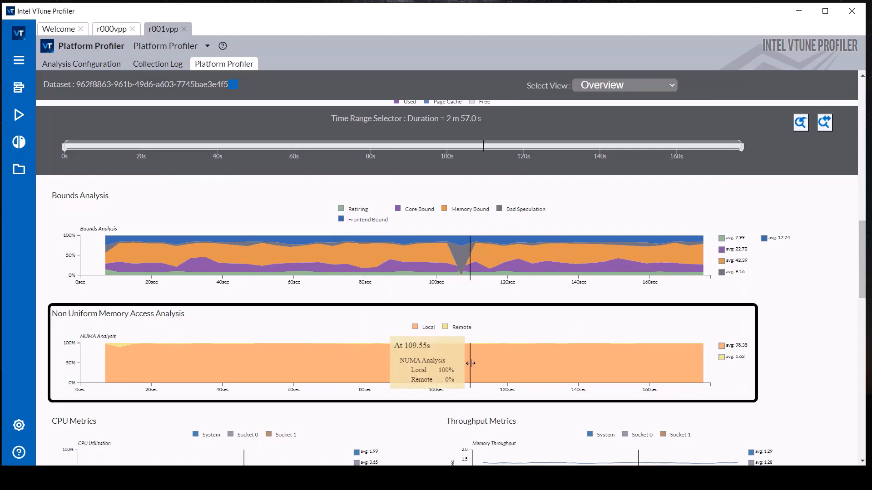
mouse_move(507, 363)
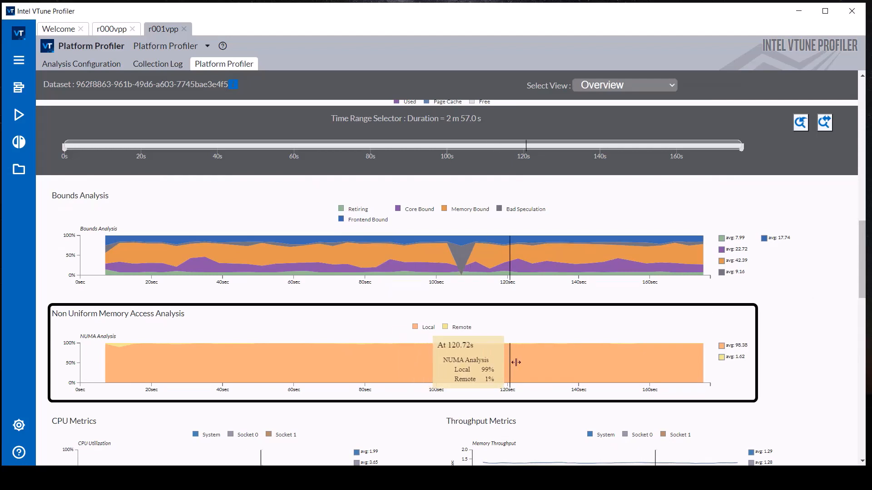
mouse_move(859, 323)
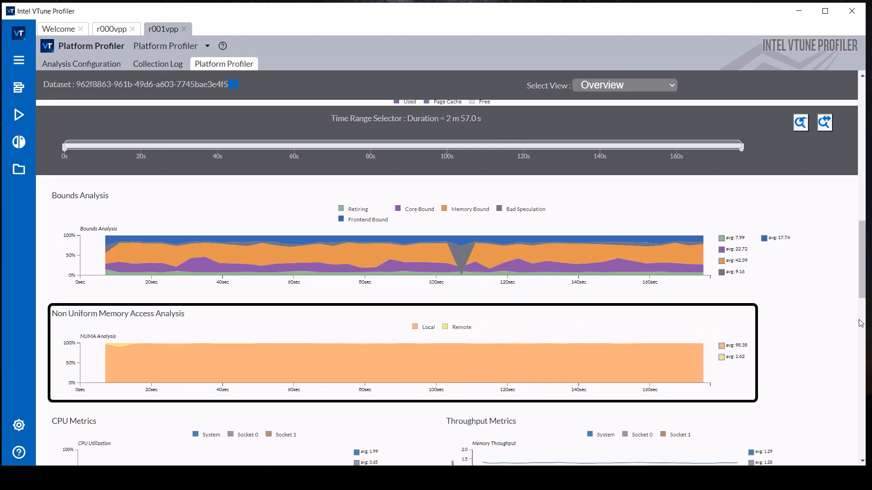
mouse_move(820, 292)
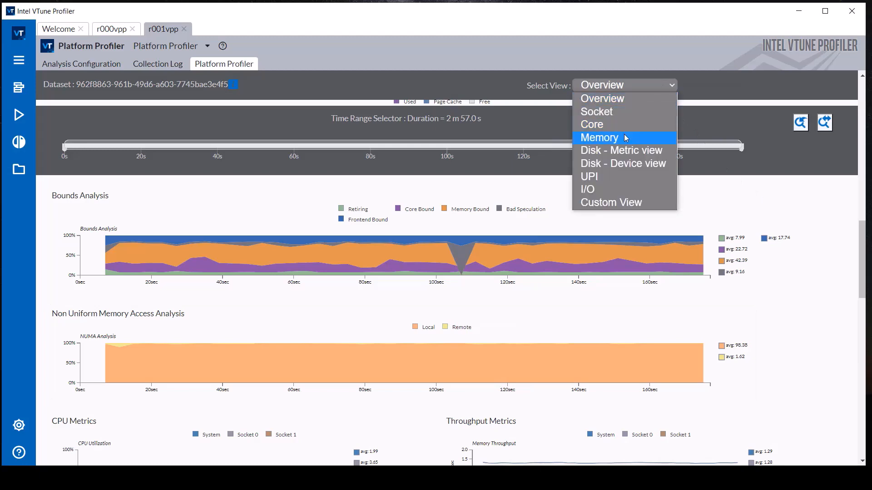
Show Memory view with Socket 0 ~100% and Socket 1 ~97% local NUMA reads, plus DRAM traffic.
left_click(599, 138)
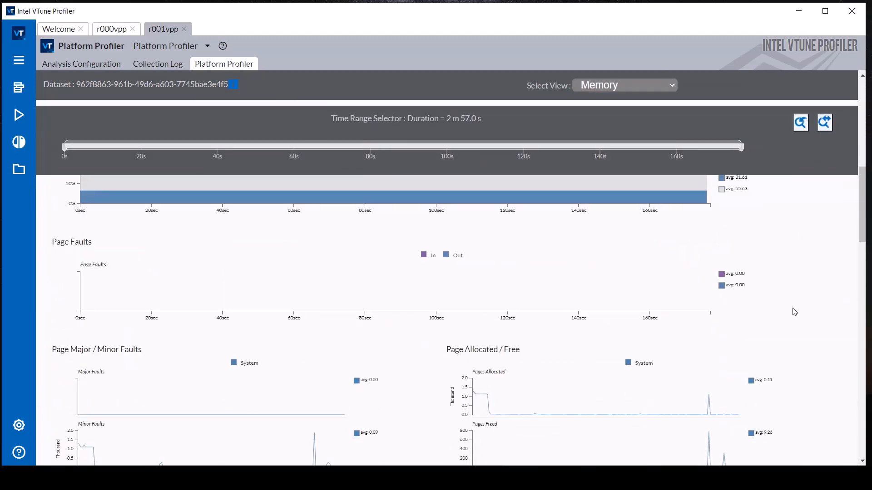
scroll("down", 3)
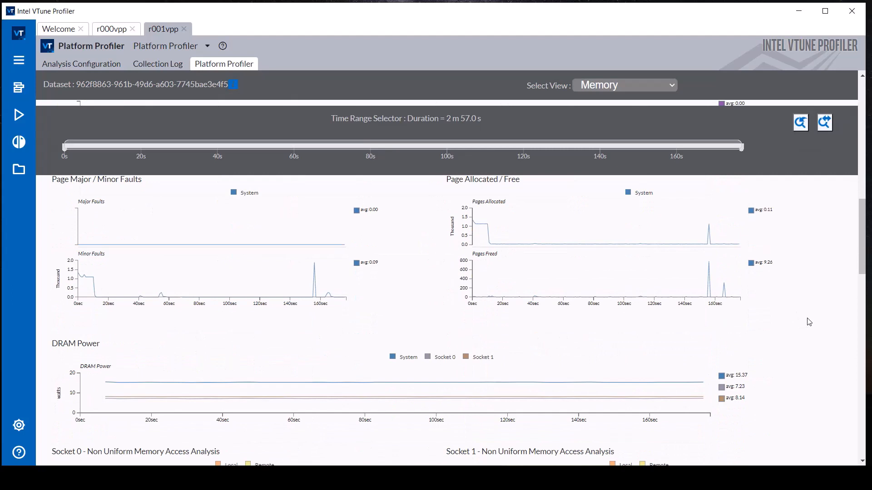
scroll("down", 3)
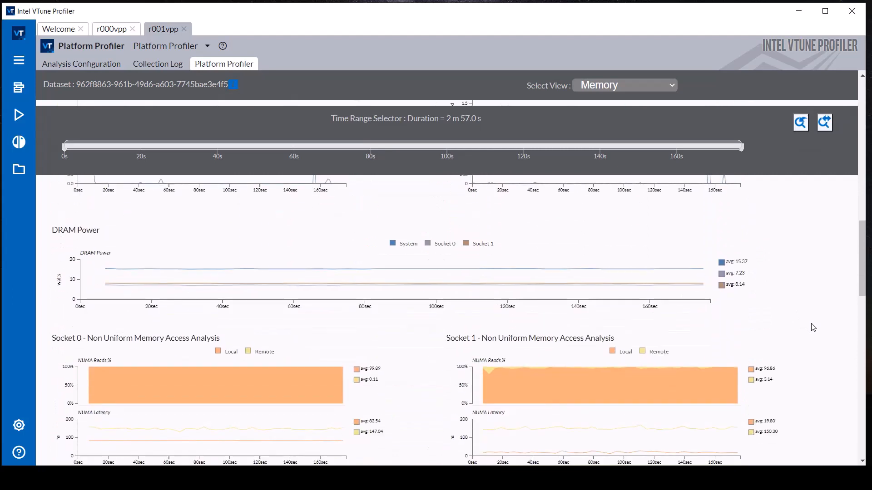
scroll("down", 3)
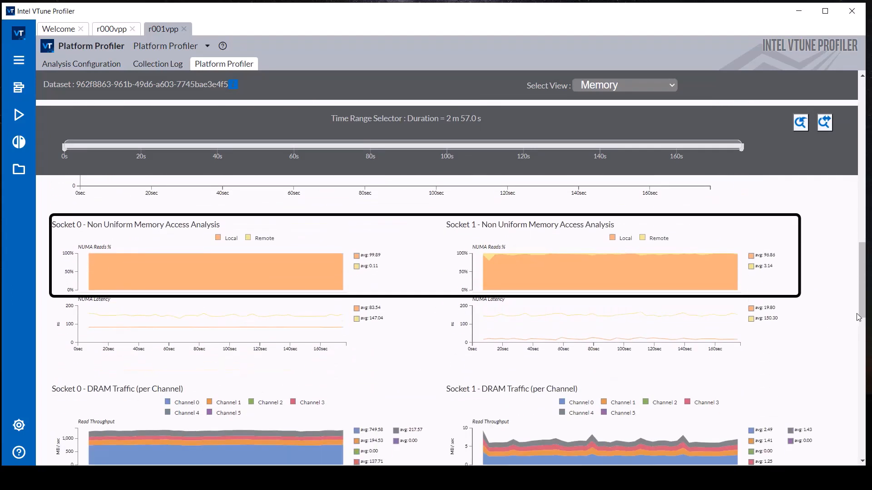
scroll("down", 3)
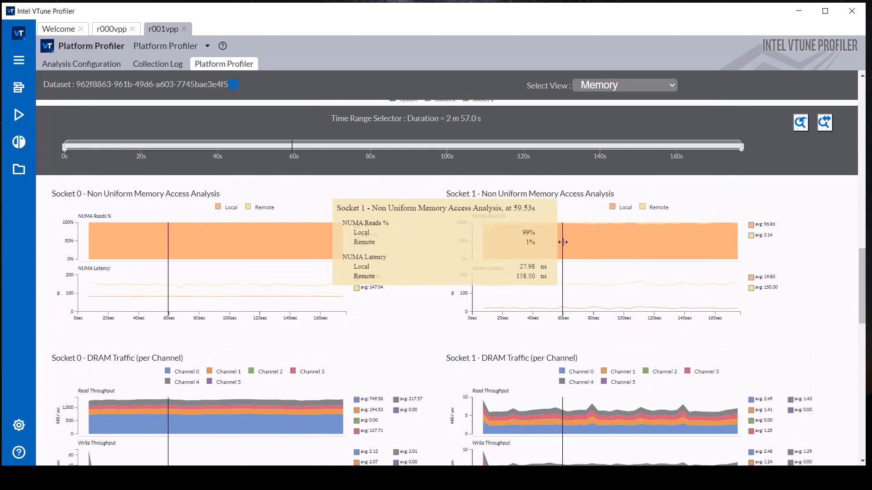
mouse_move(173, 241)
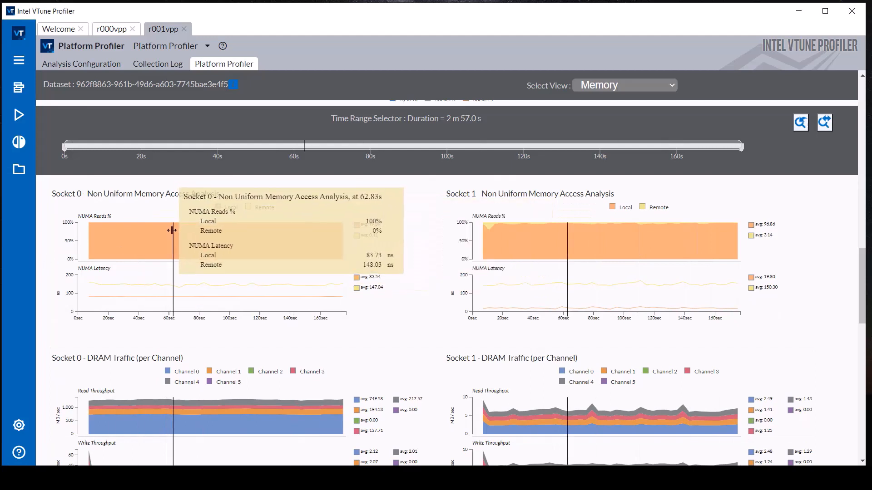
mouse_move(172, 231)
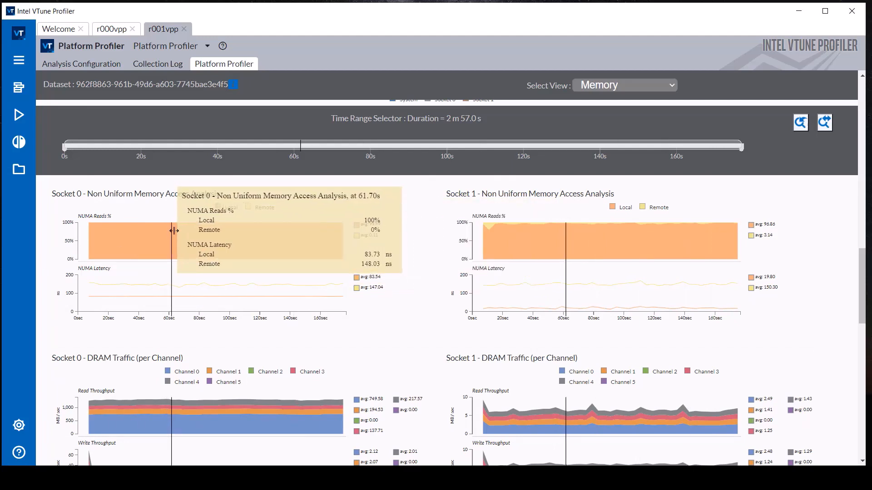
mouse_move(222, 245)
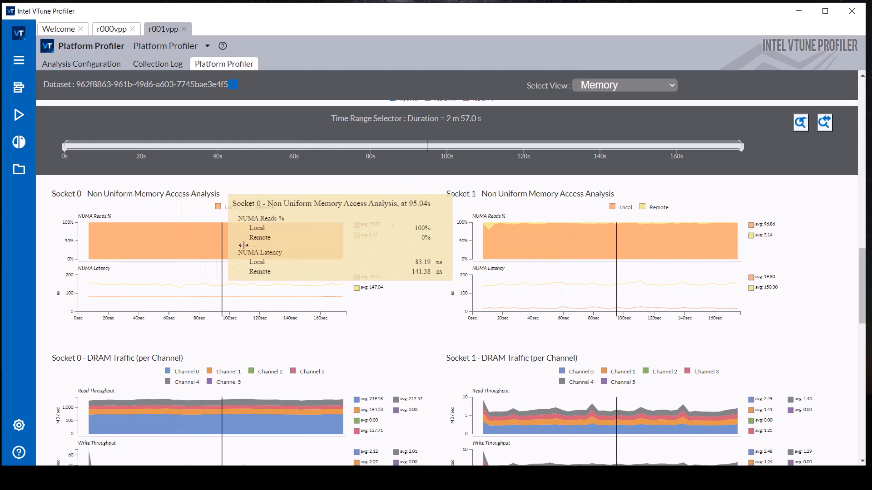
scroll("down", 3)
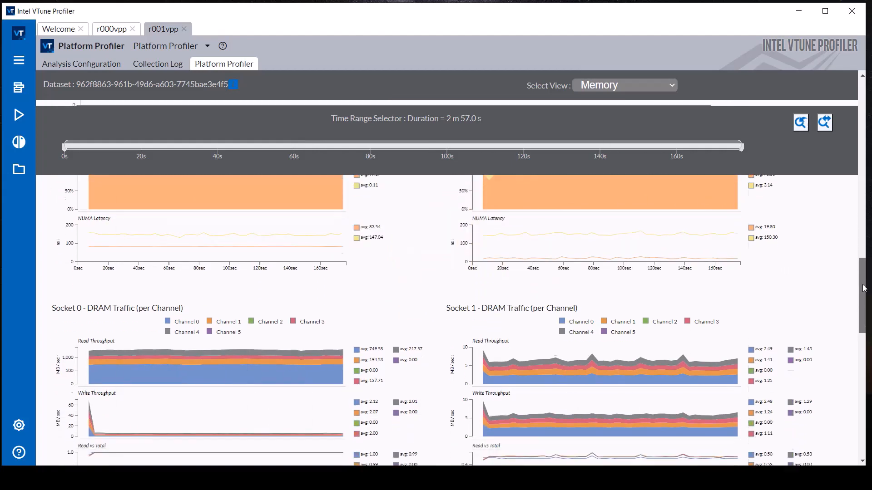
scroll("down", 3)
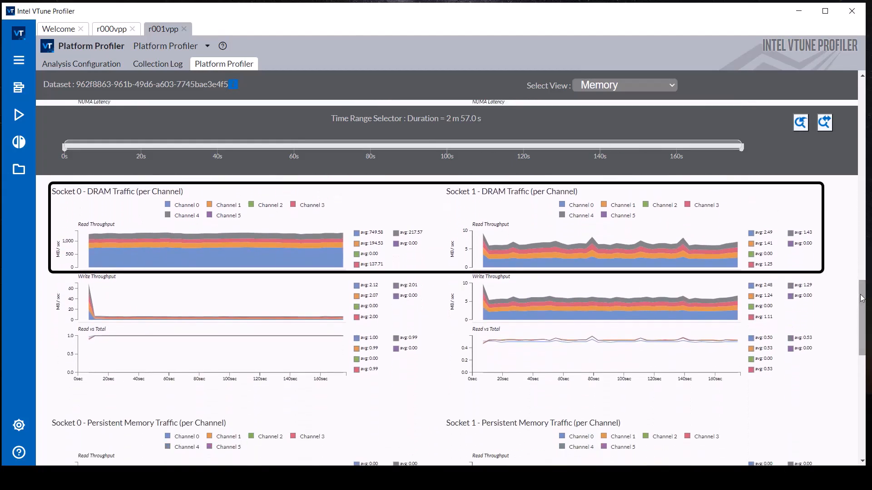